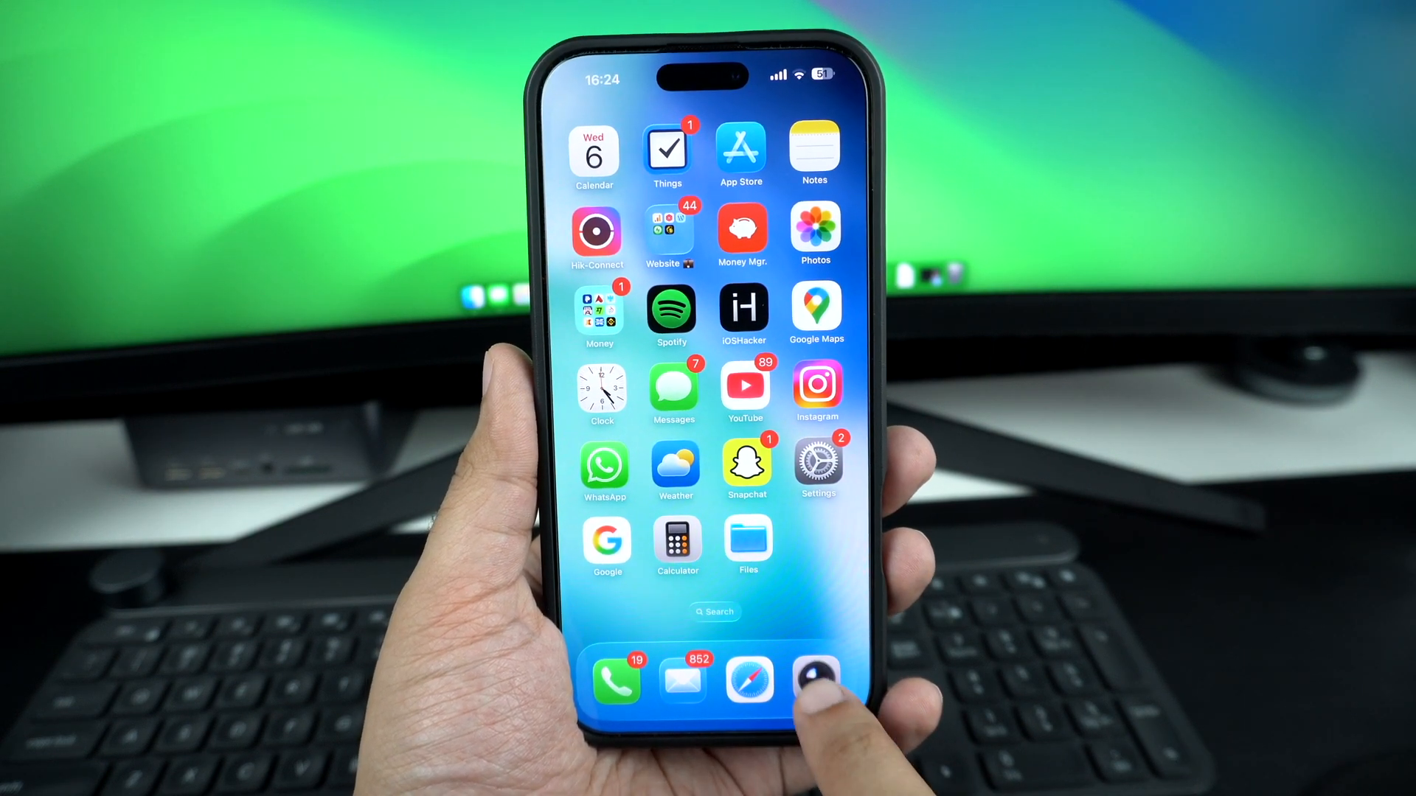
- Enable Classic Mode Switching on the Settings > Camera page to reverse the mode swipe direction
{"action": "left_click", "coordinate": [814, 678]}
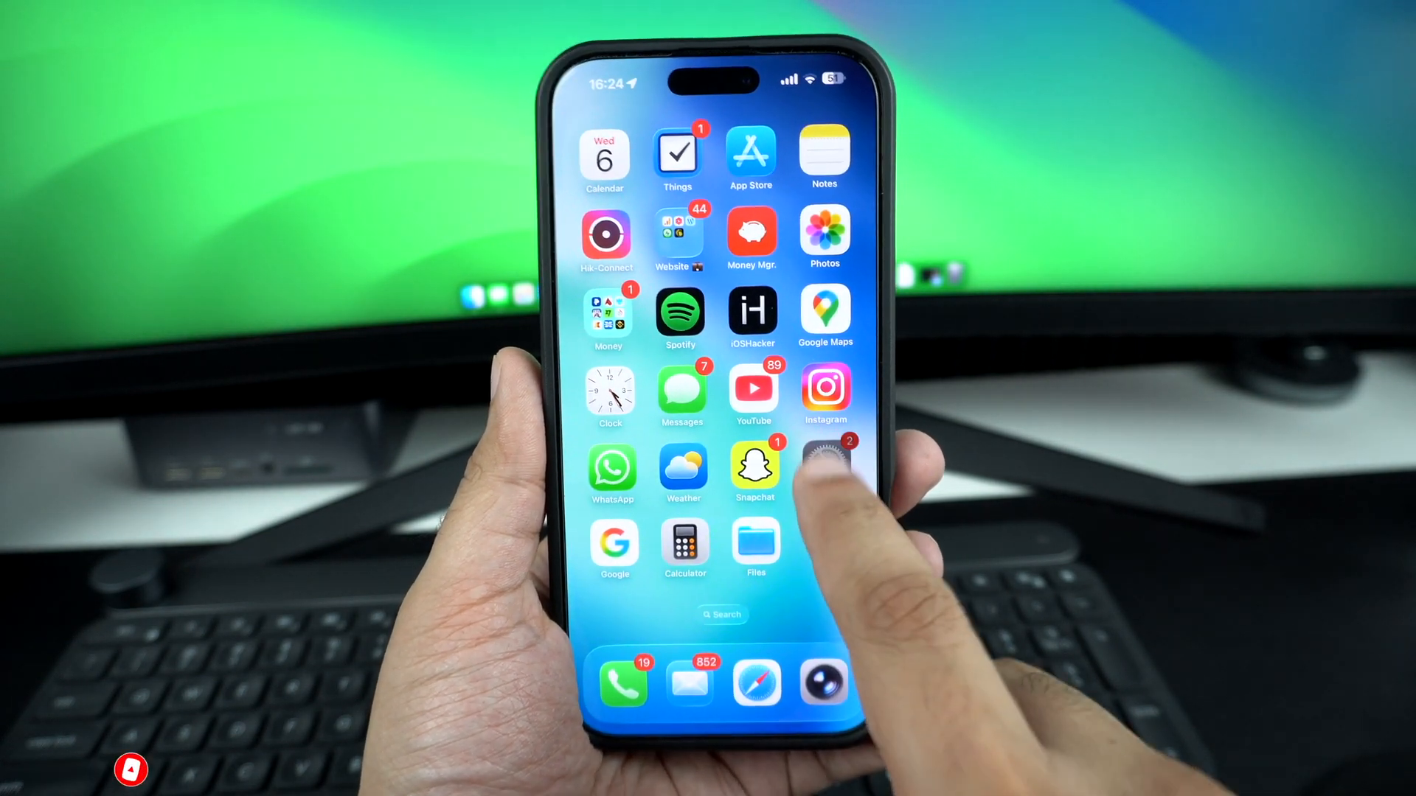
{"action": "left_click", "coordinate": [823, 466]}
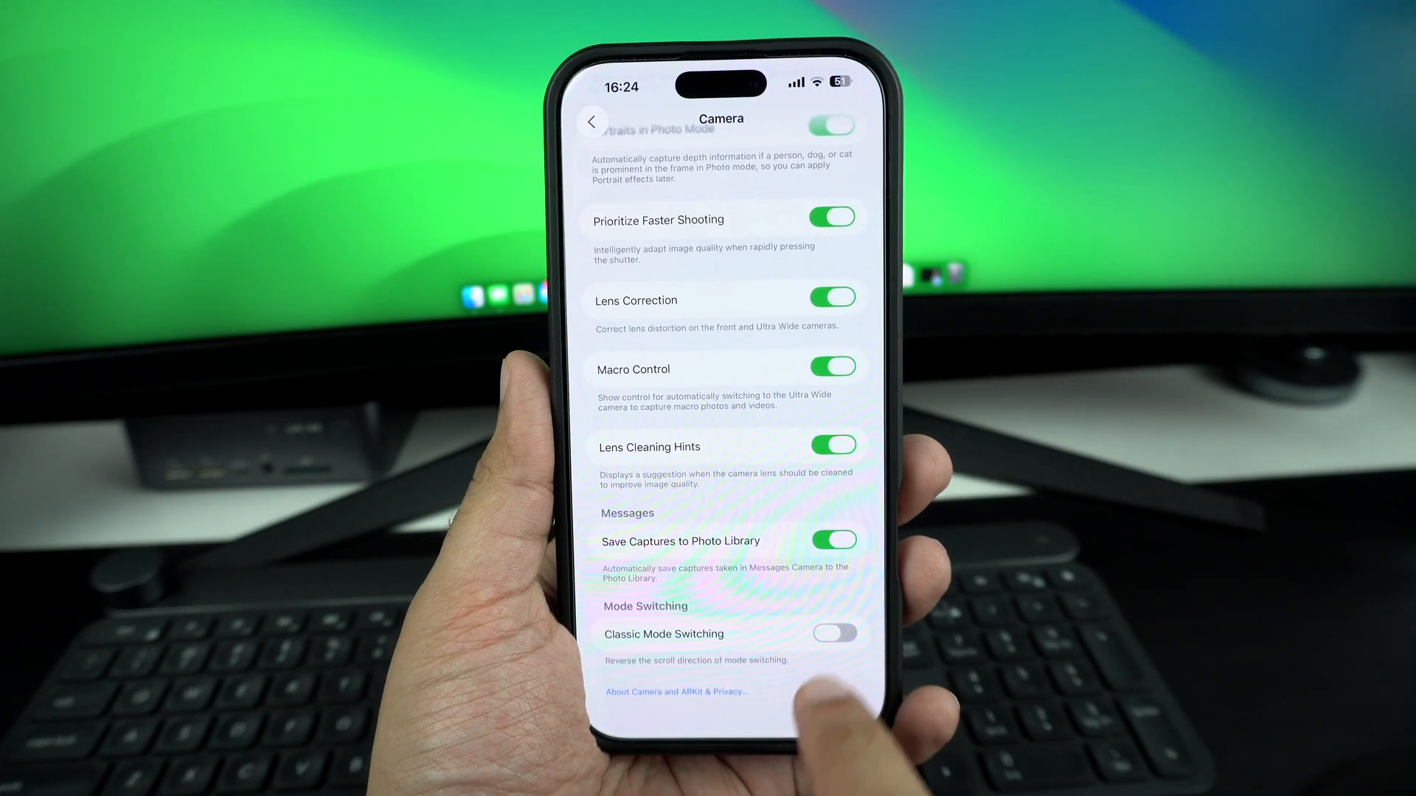
{"action": "left_click", "coordinate": [835, 635]}
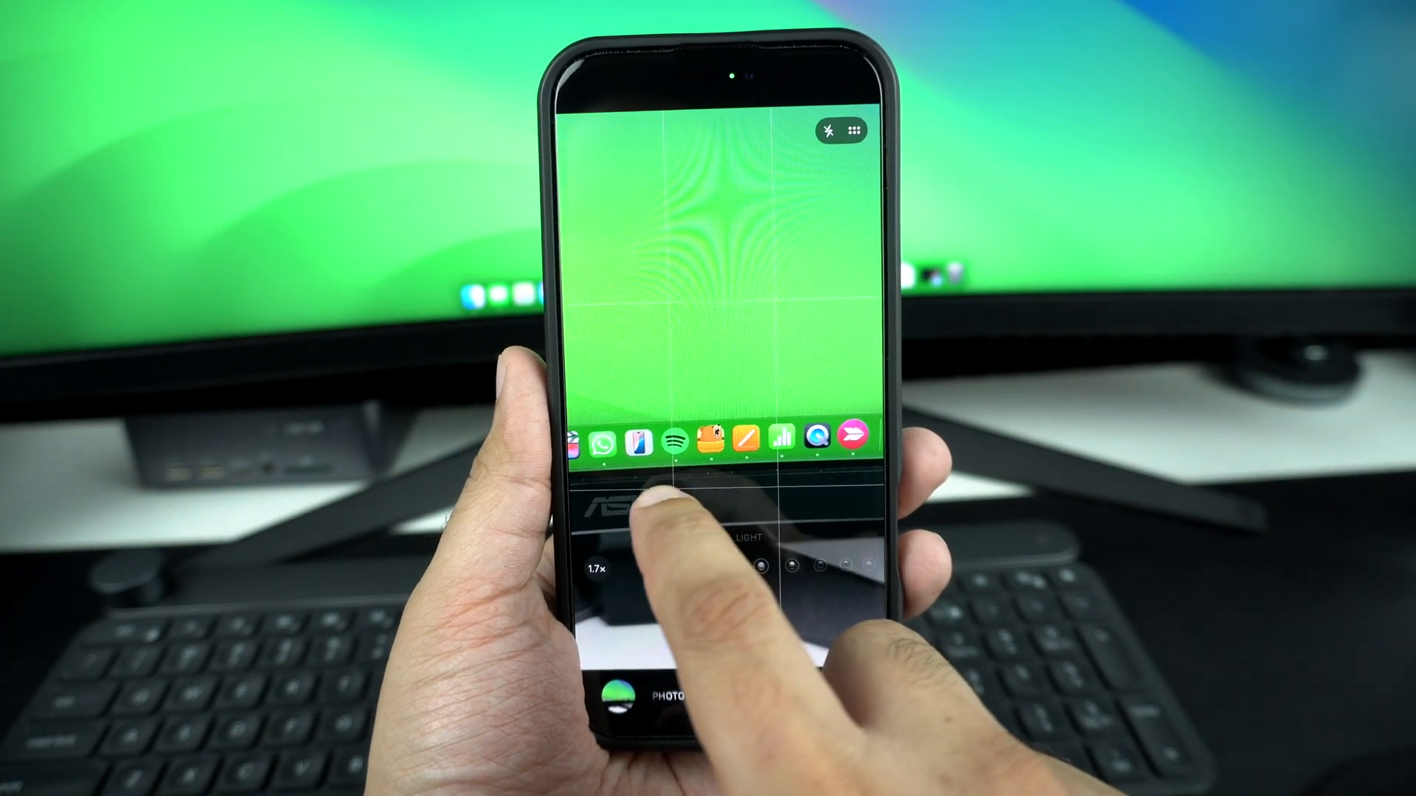
- Switch the Camera from photo mode to video mode (4K at 30 fps)
{"action": "left_click", "coordinate": [701, 694]}
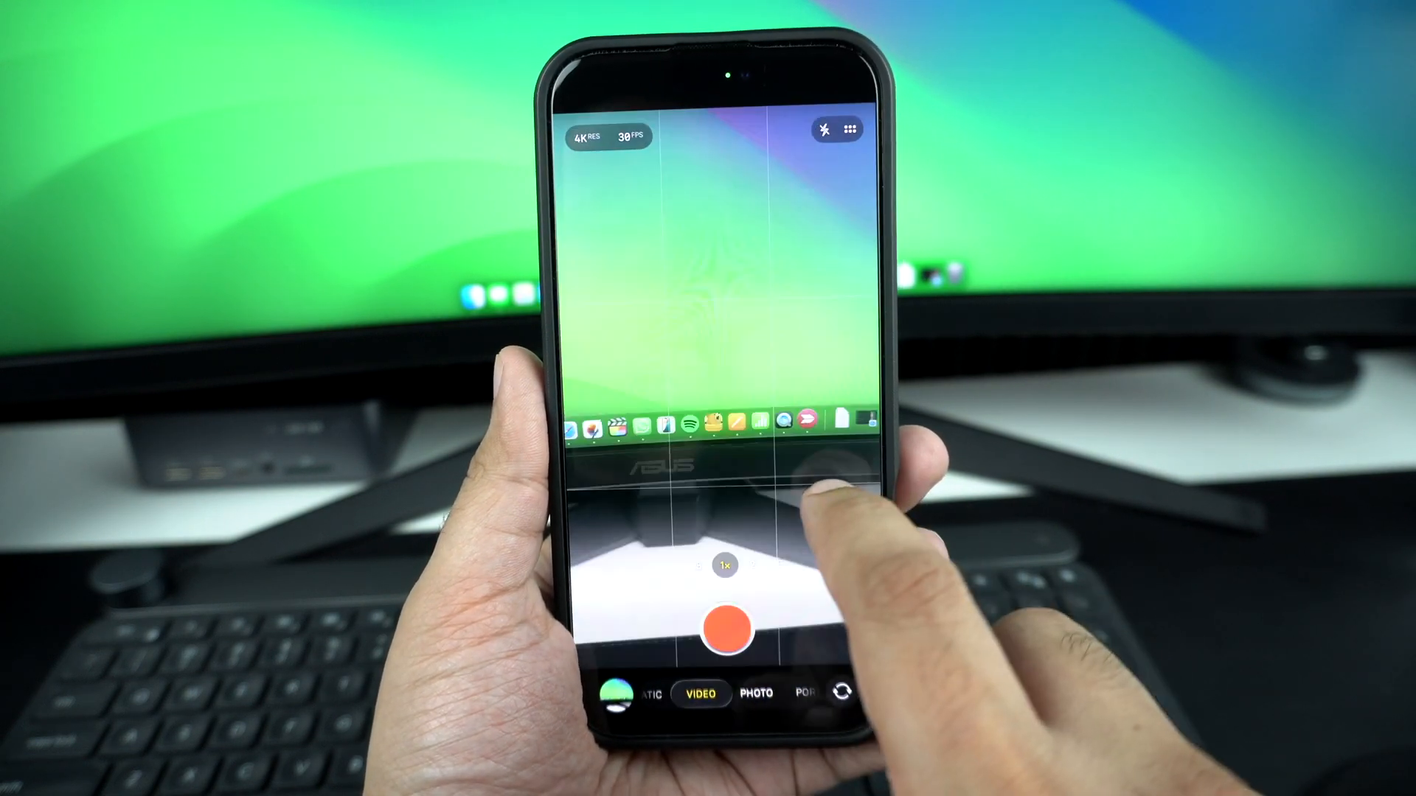